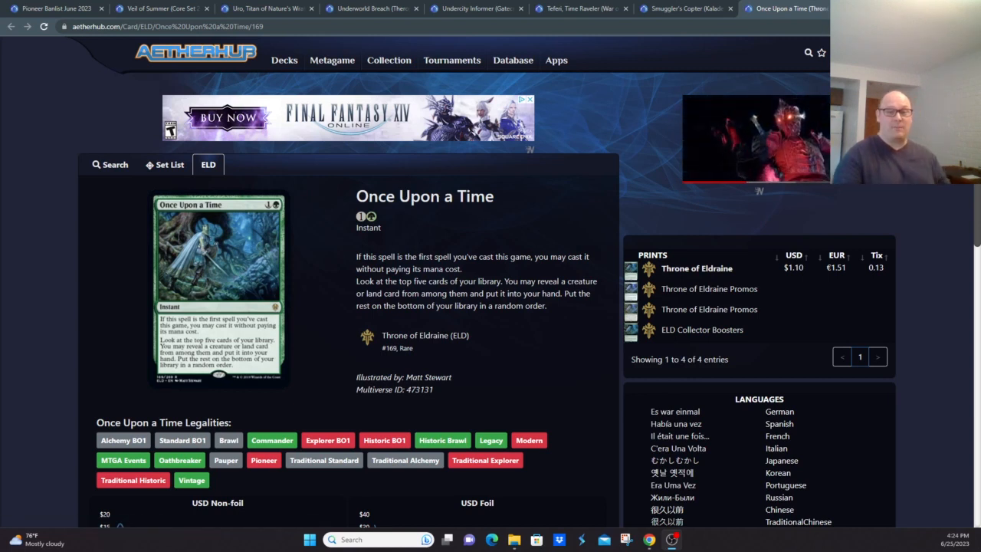
# Step: View the Expressive Iteration card page with its details, legalities and printings
pyautogui.click(137, 10)
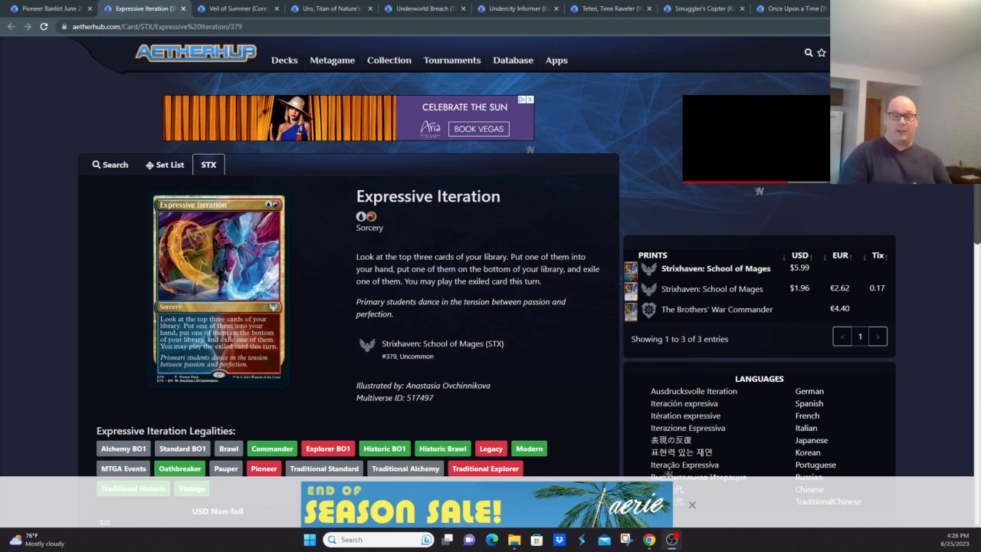
# Step: View the Smuggler's Copter card page with its rules text, legalities and priced printings
pyautogui.click(779, 9)
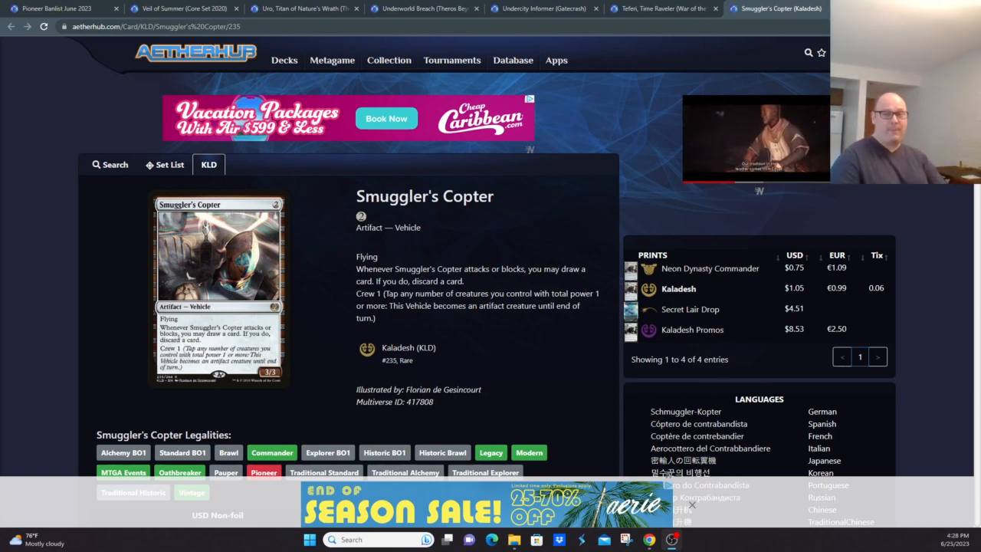
# Step: View the Teferi, Time Raveler card page with its rules text, legalities and six printings
pyautogui.click(662, 9)
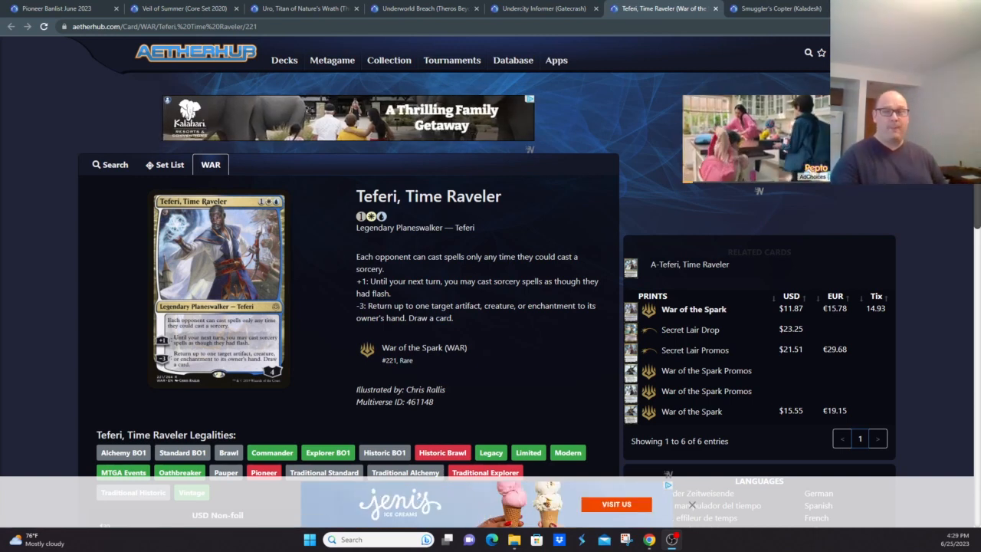
# Step: View the Undercity Informer card page with its legalities and single Gatecrash printing
pyautogui.click(536, 9)
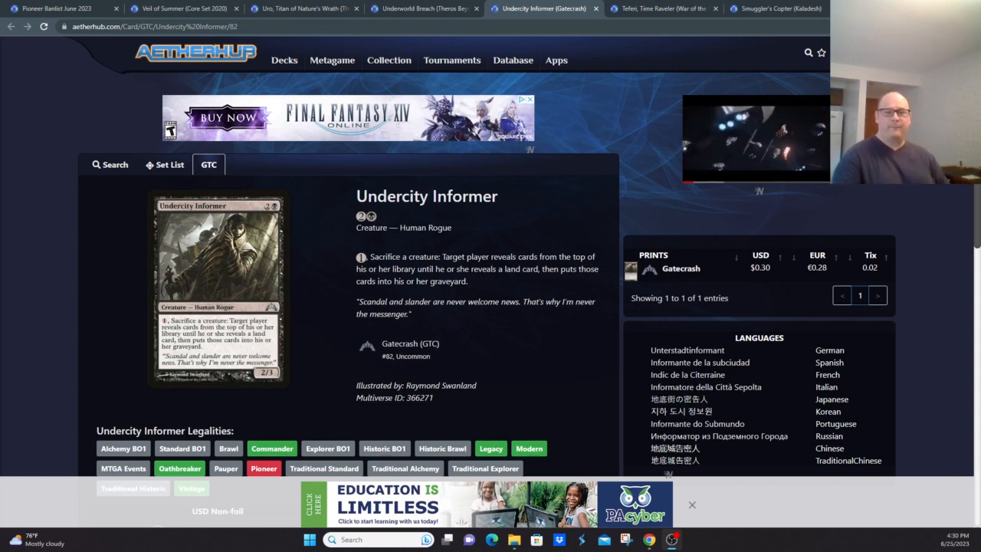
# Step: View the Underworld Breach card page with its four Theros Beyond Death printings
pyautogui.click(423, 10)
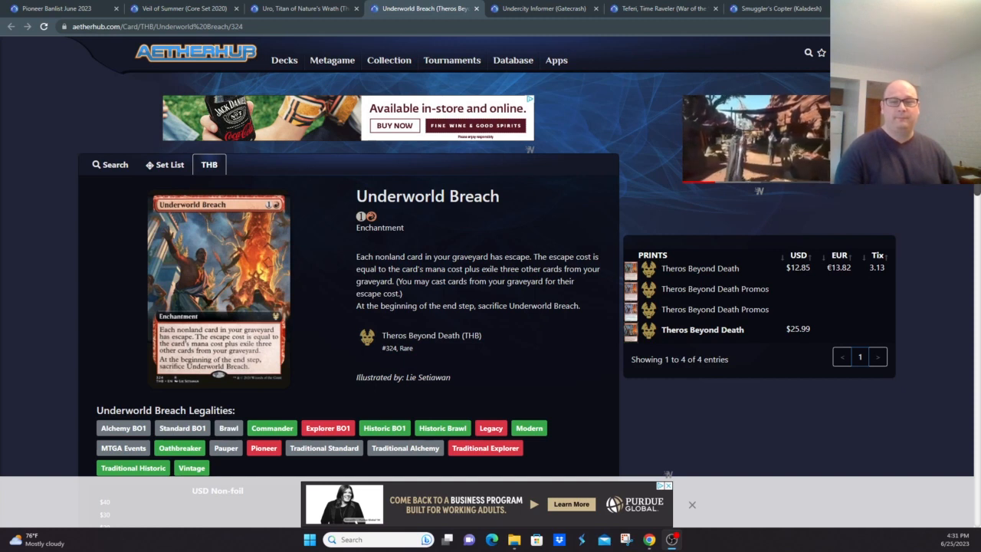
# Step: View the Uro, Titan of Nature's Wrath card page with its five priced printings
pyautogui.click(304, 9)
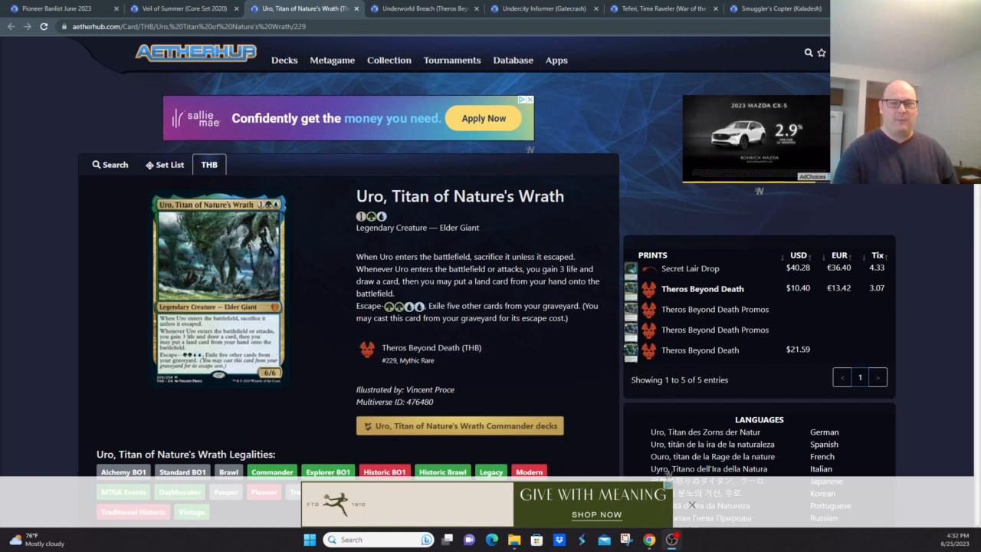
# Step: View the Walking Ballista card page, then the Wilderness Reclamation card page with its two printings
pyautogui.click(183, 9)
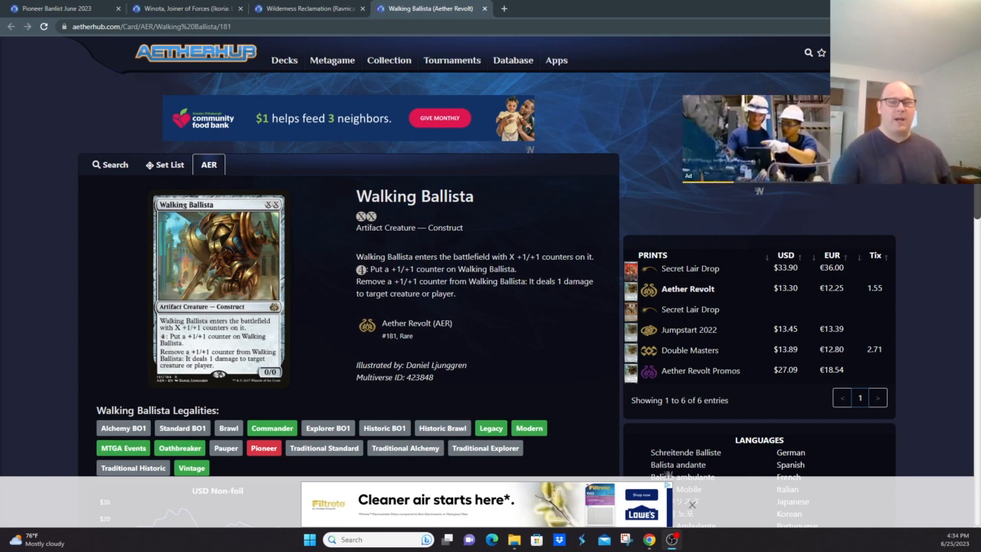
pyautogui.click(306, 9)
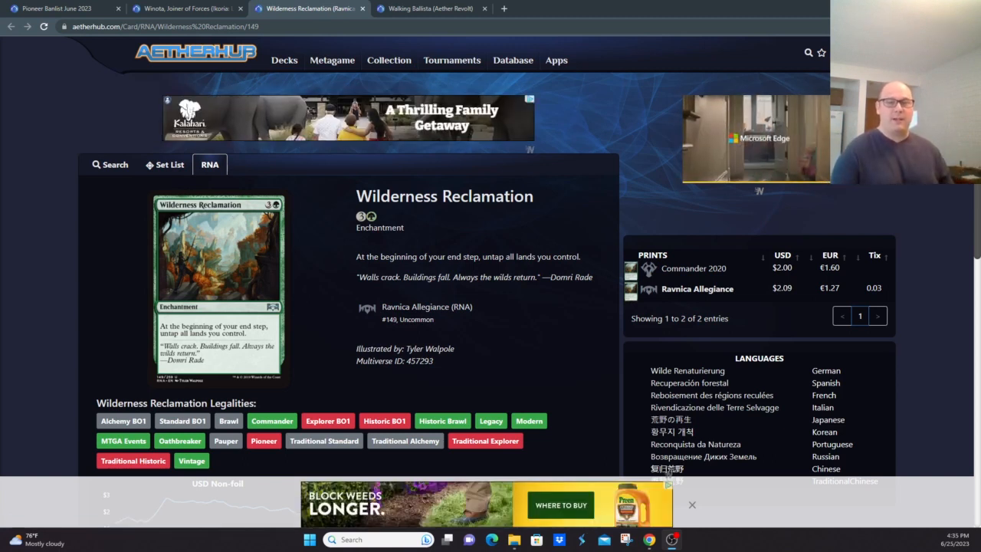
# Step: View the Winota, Joiner of Forces card page with its four priced Ikoria printings
pyautogui.click(184, 9)
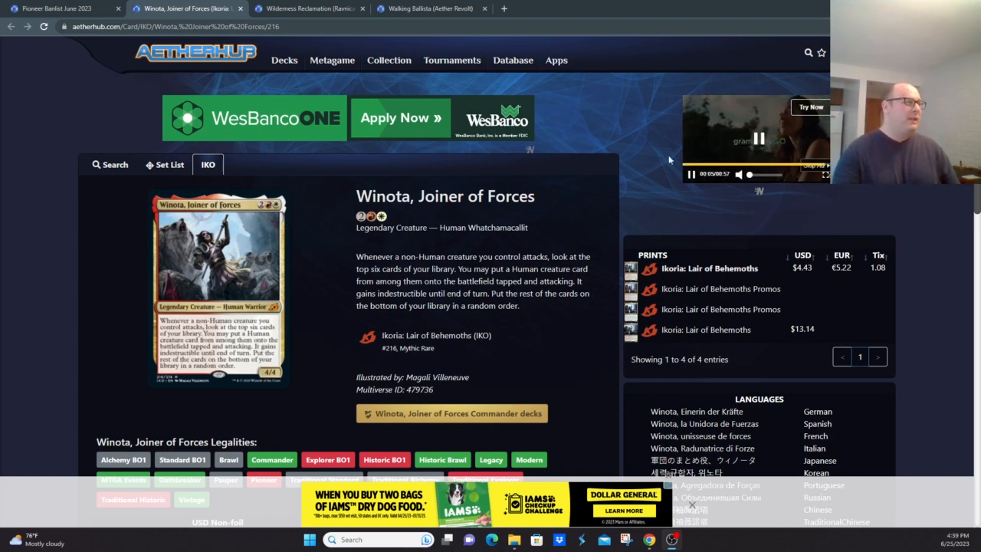
pyautogui.click(58, 9)
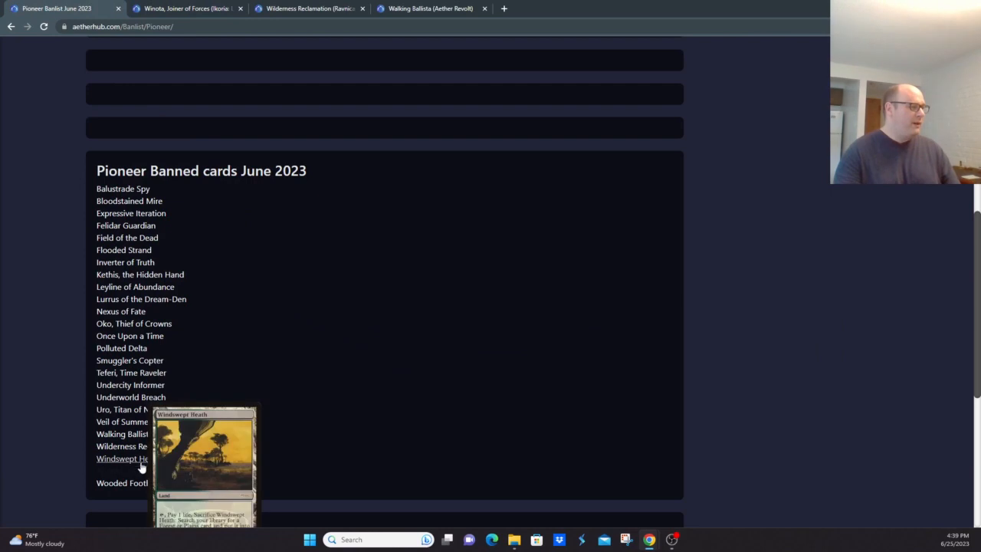
pyautogui.moveTo(121, 189)
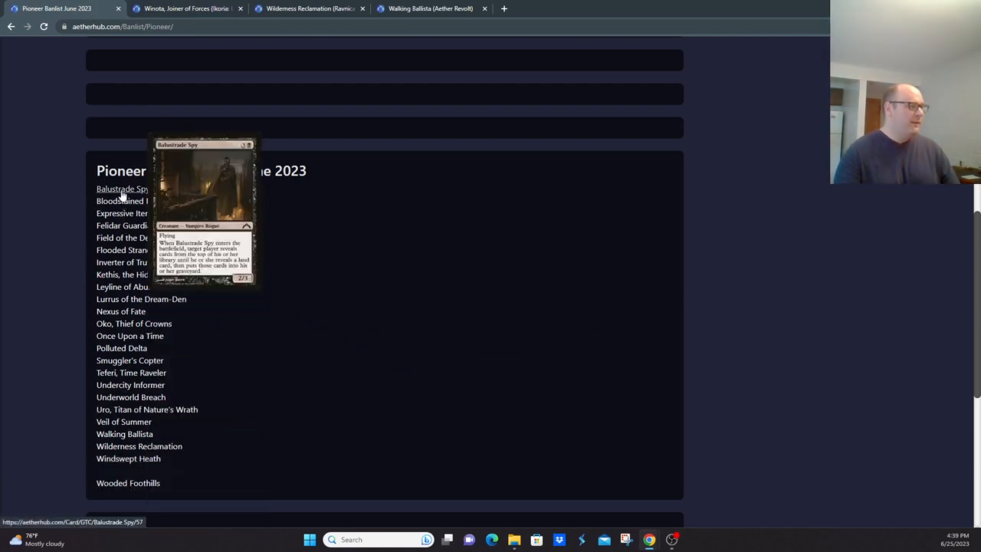
pyautogui.moveTo(119, 201)
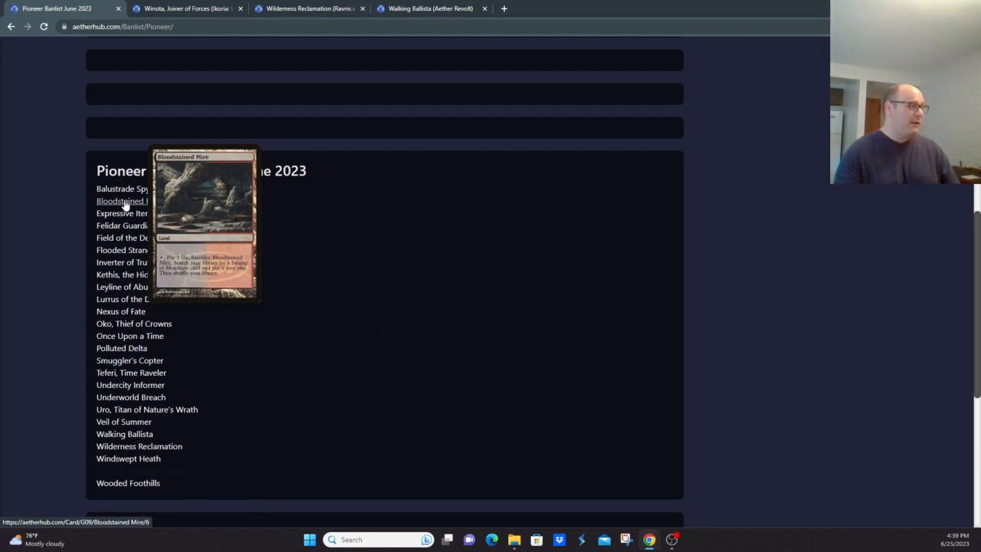
pyautogui.moveTo(236, 213)
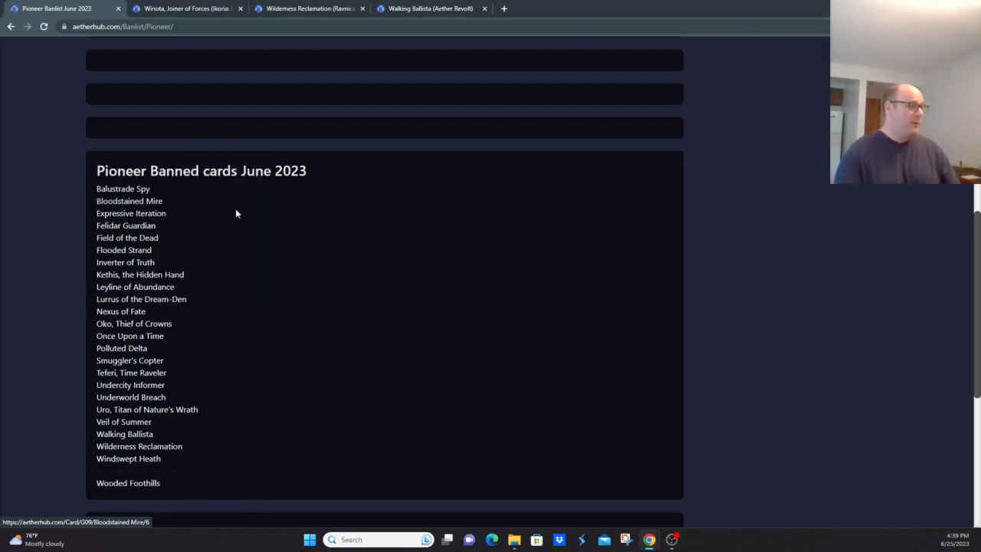
pyautogui.moveTo(150, 249)
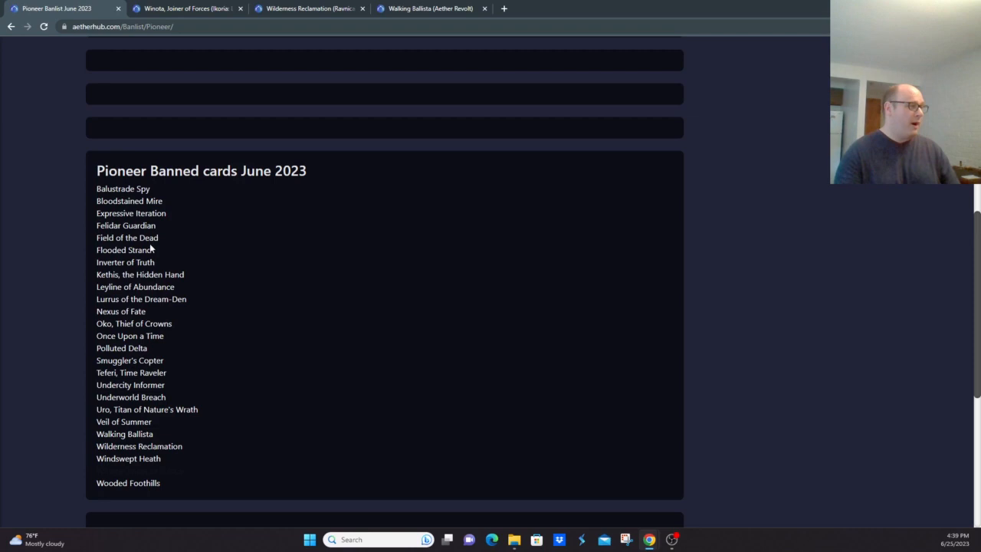
pyautogui.moveTo(248, 266)
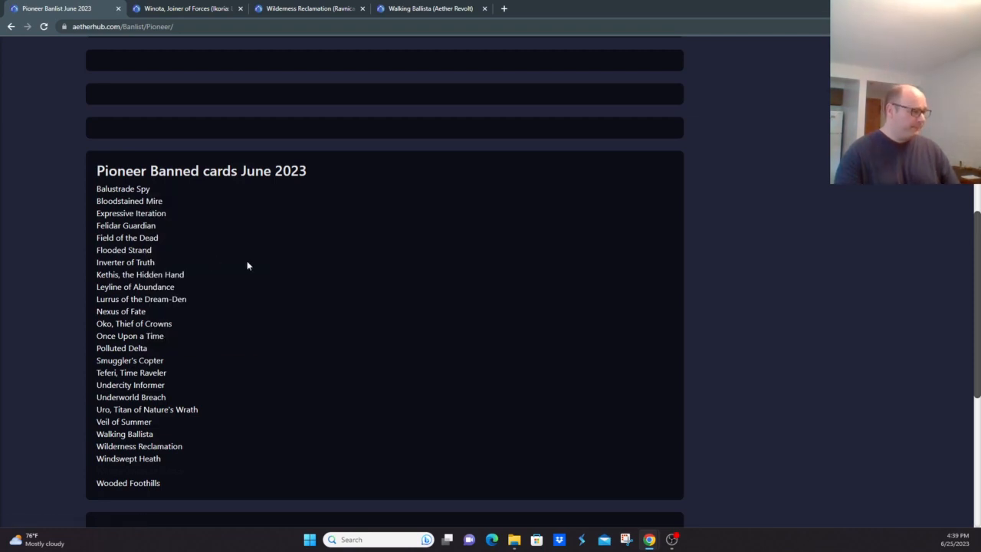
pyautogui.moveTo(203, 374)
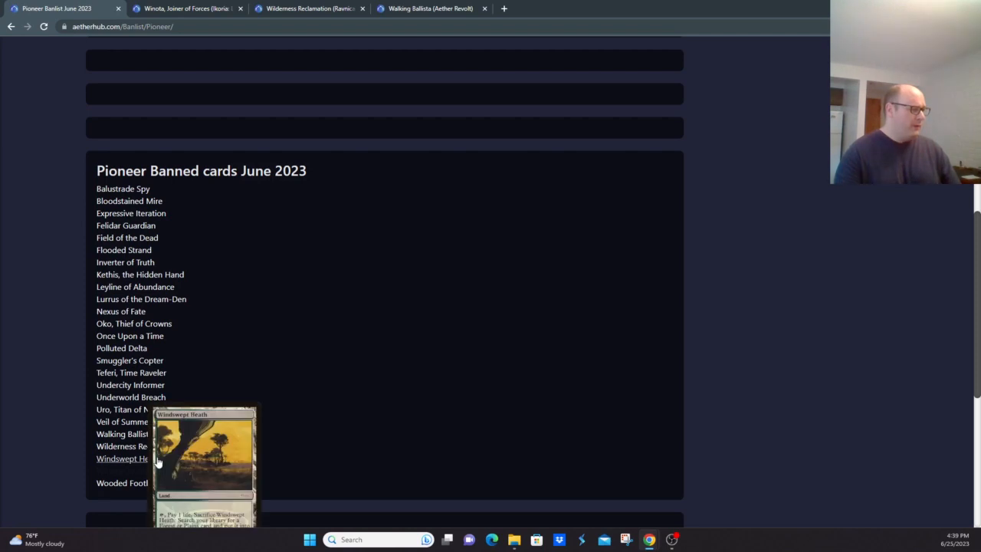
pyautogui.moveTo(373, 284)
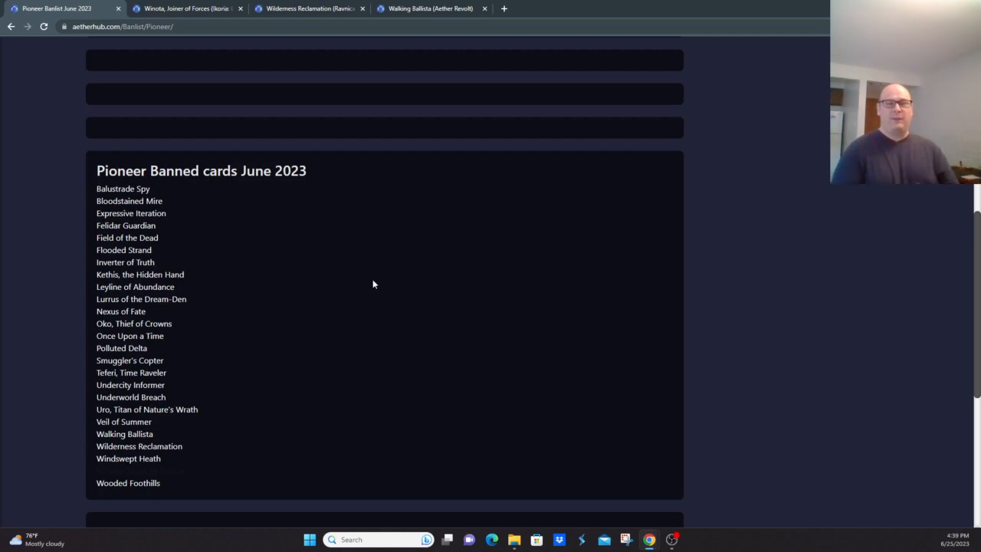
pyautogui.moveTo(380, 337)
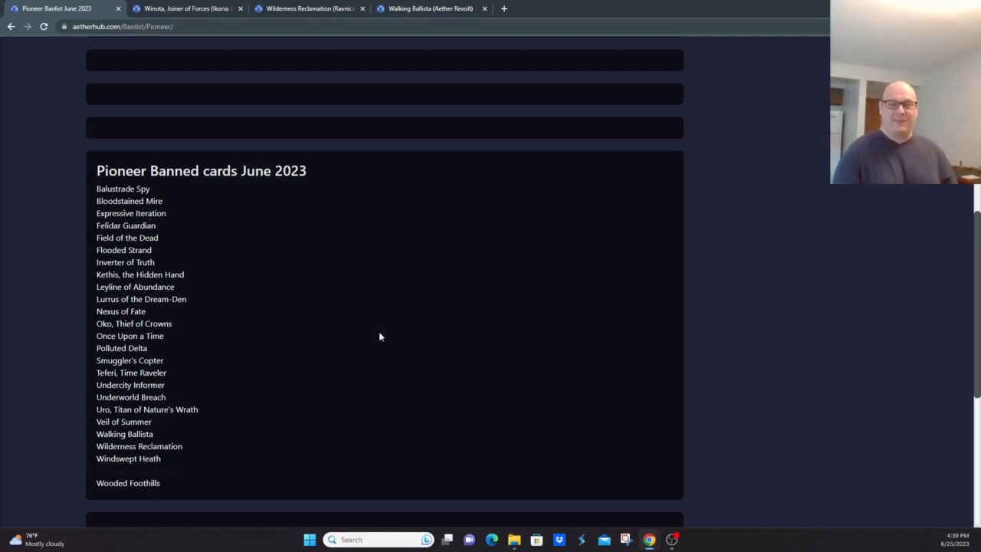